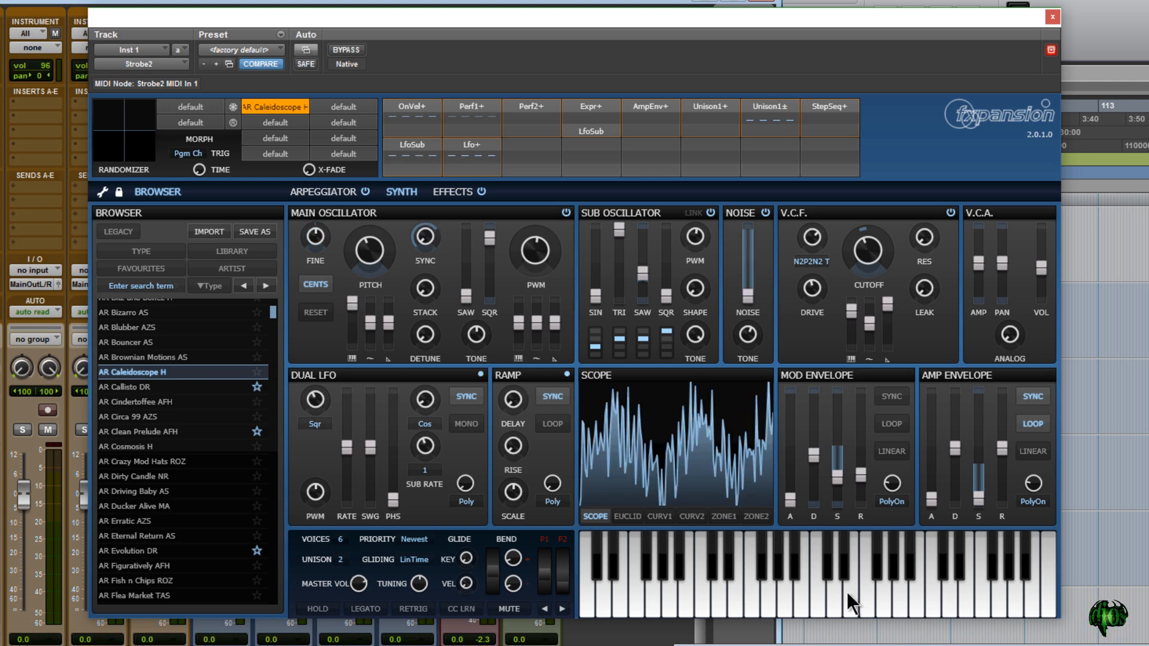
Step: Load the Callisto DR, Cindertoffee AFH and Circa 99 AZS presets in turn from the browser
left_click(127, 387)
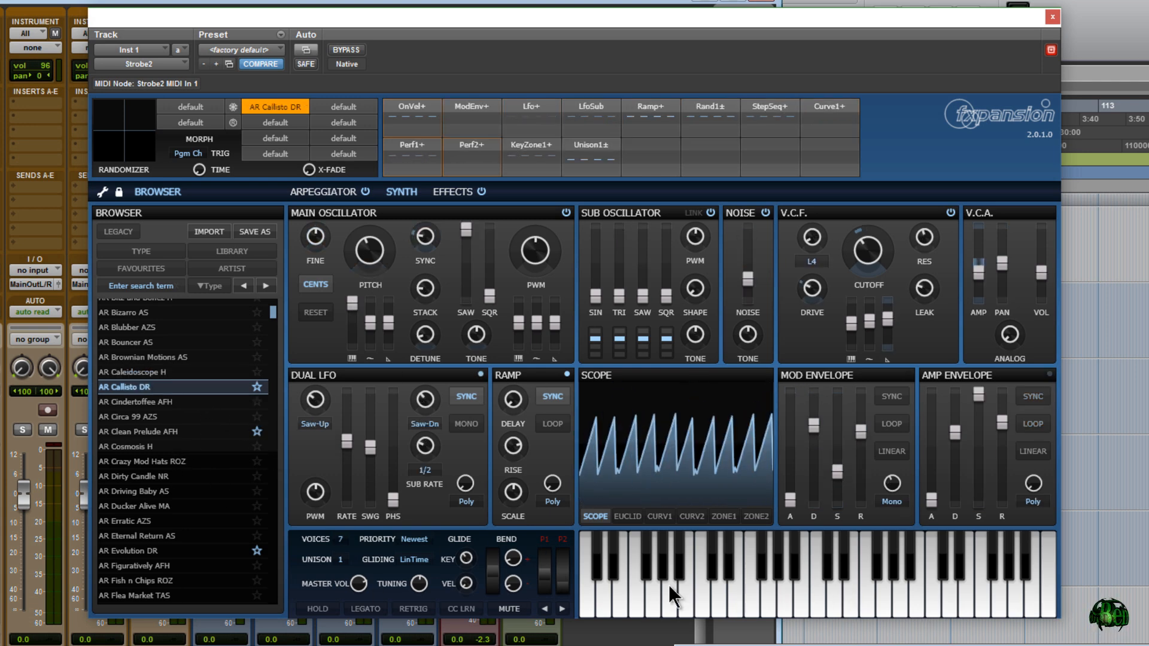
mouse_move(751, 603)
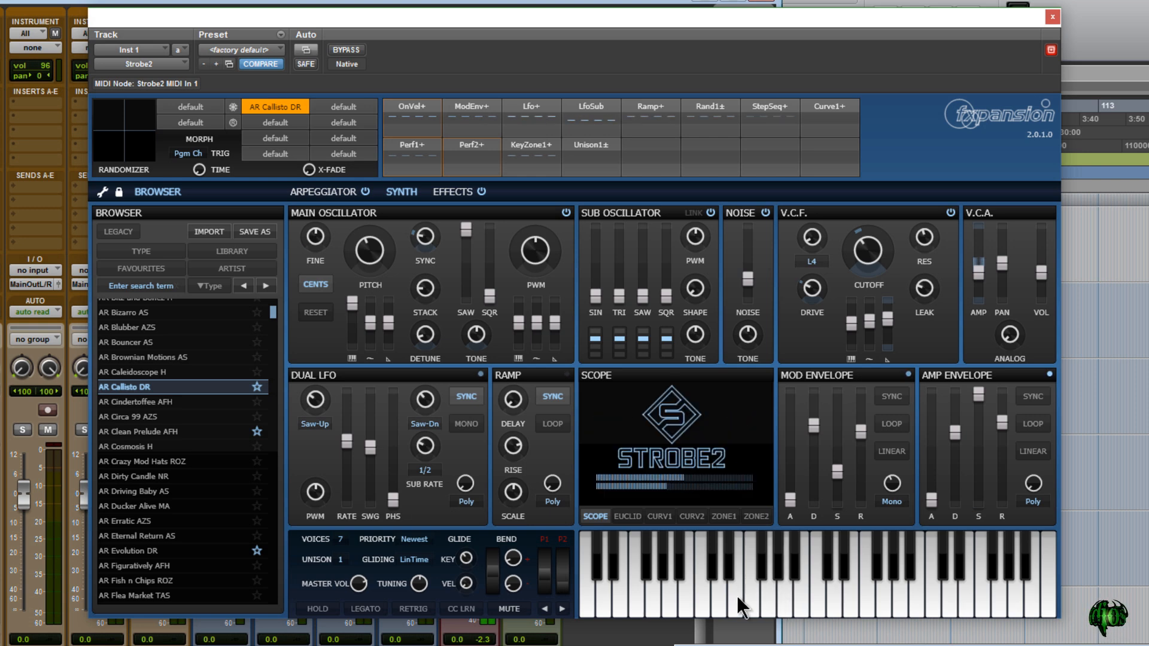
left_click(153, 402)
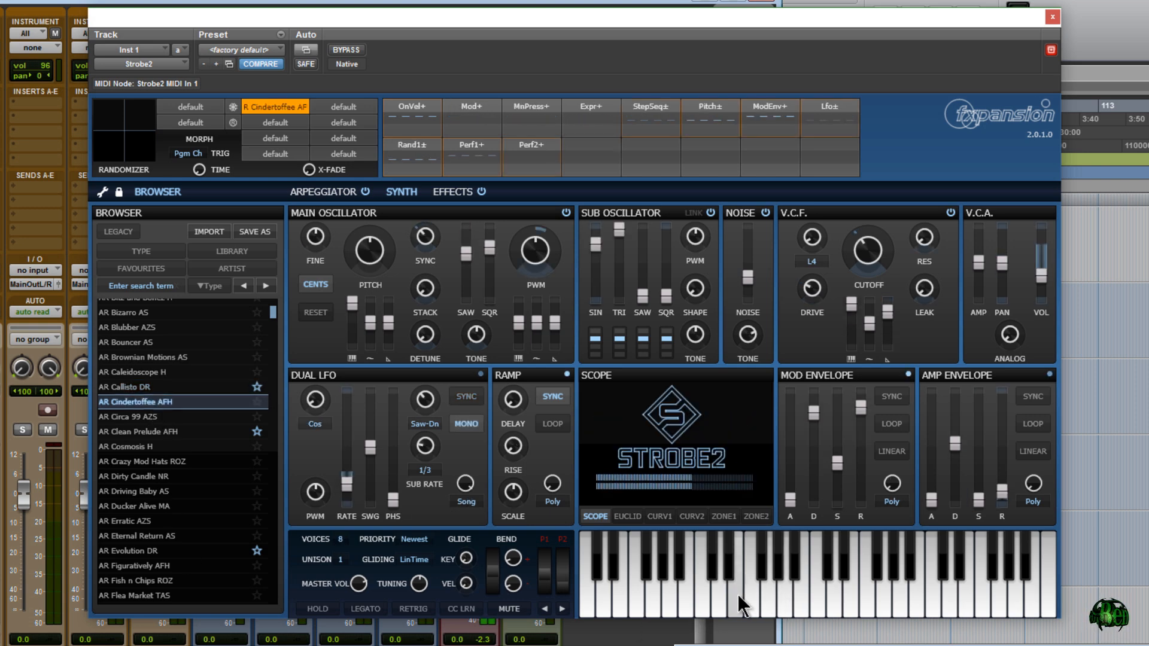
mouse_move(671, 560)
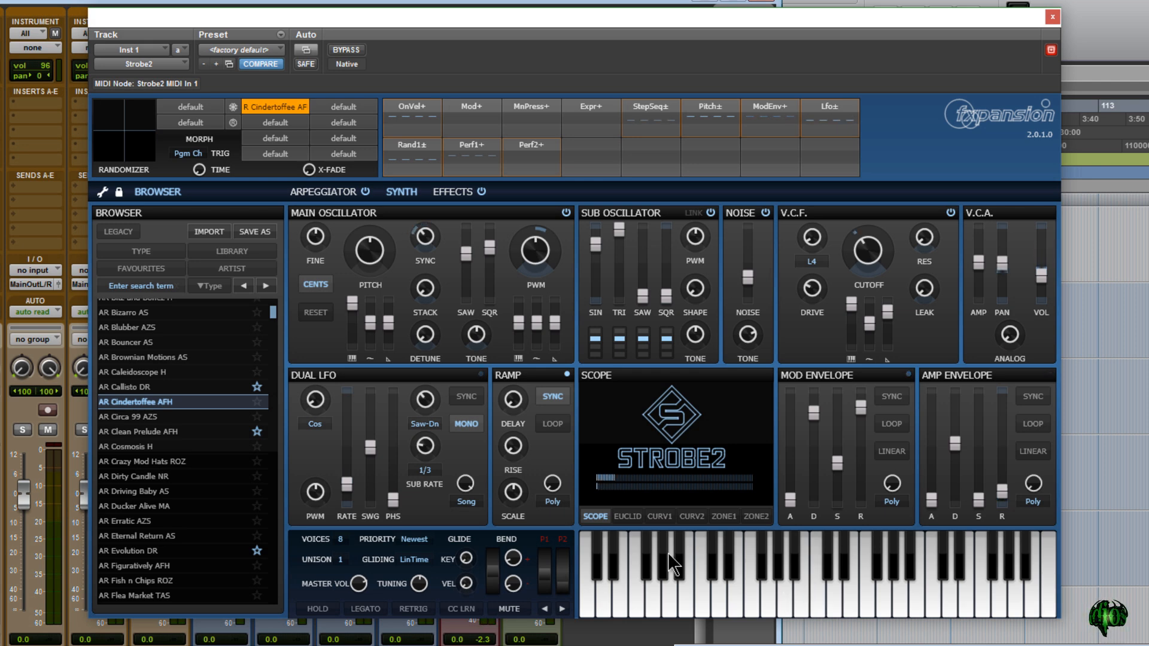
left_click(154, 530)
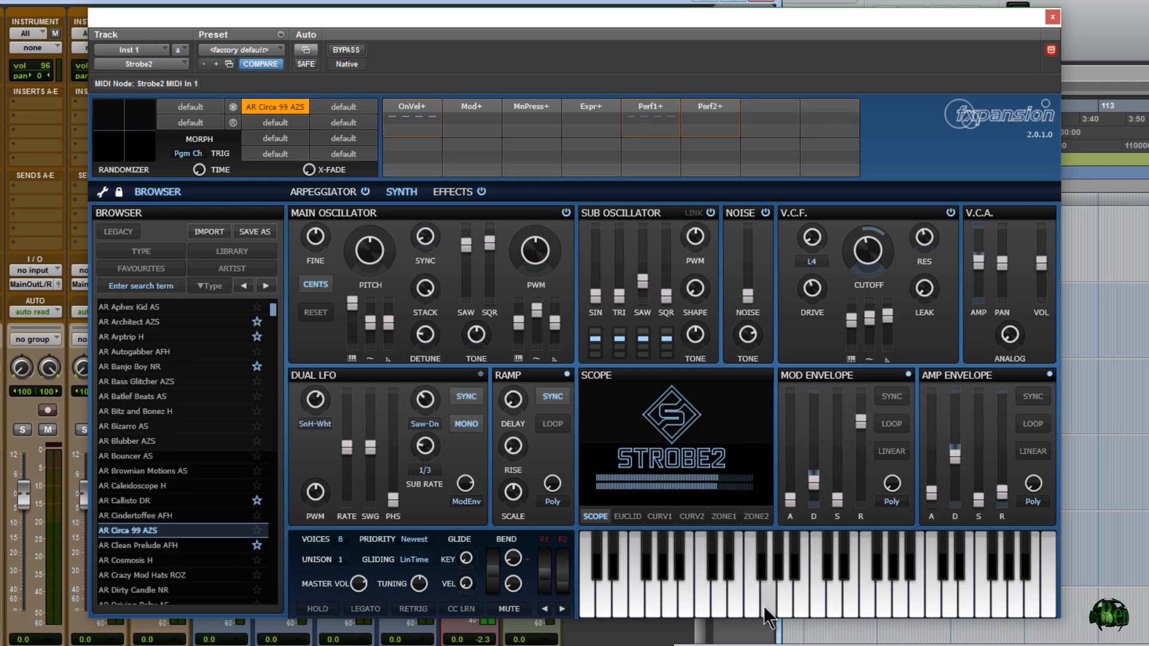